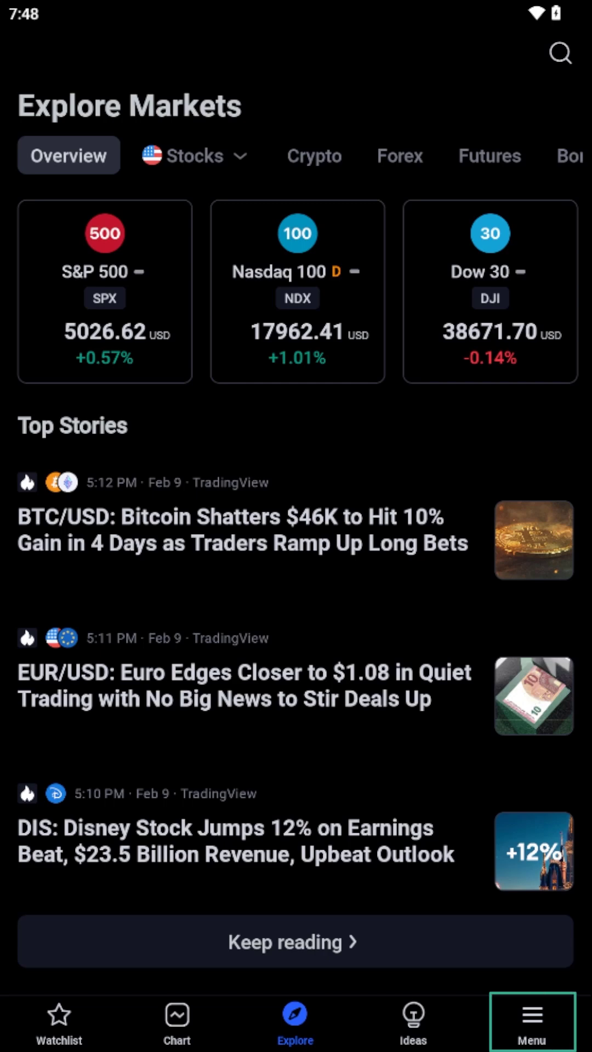
Show the main Menu with account, settings and theme options
left_click(533, 1018)
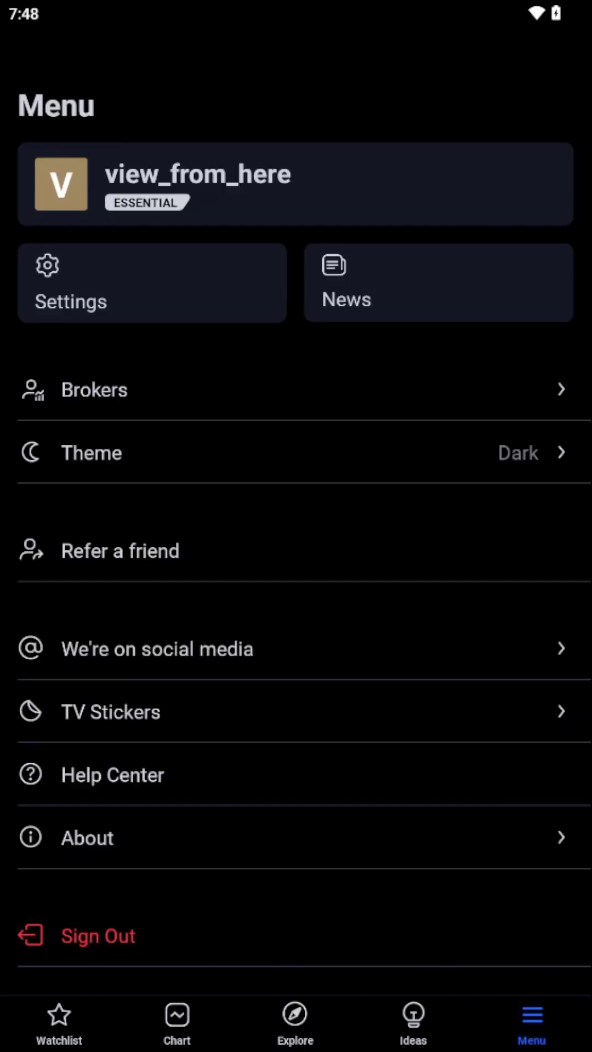
Select the Light theme on the Theme page so the app turns light
left_click(294, 452)
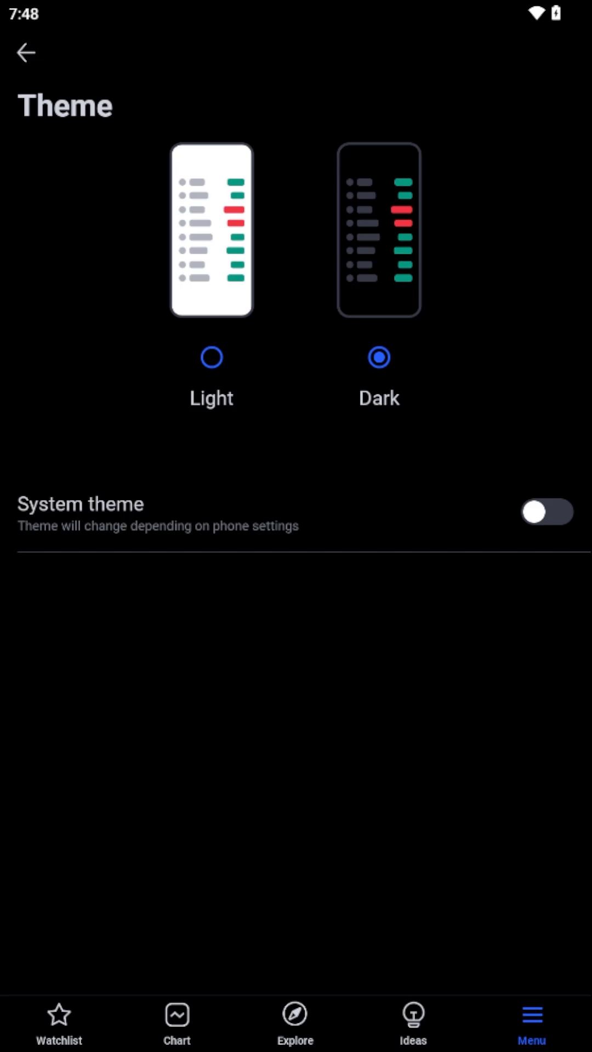
left_click(211, 357)
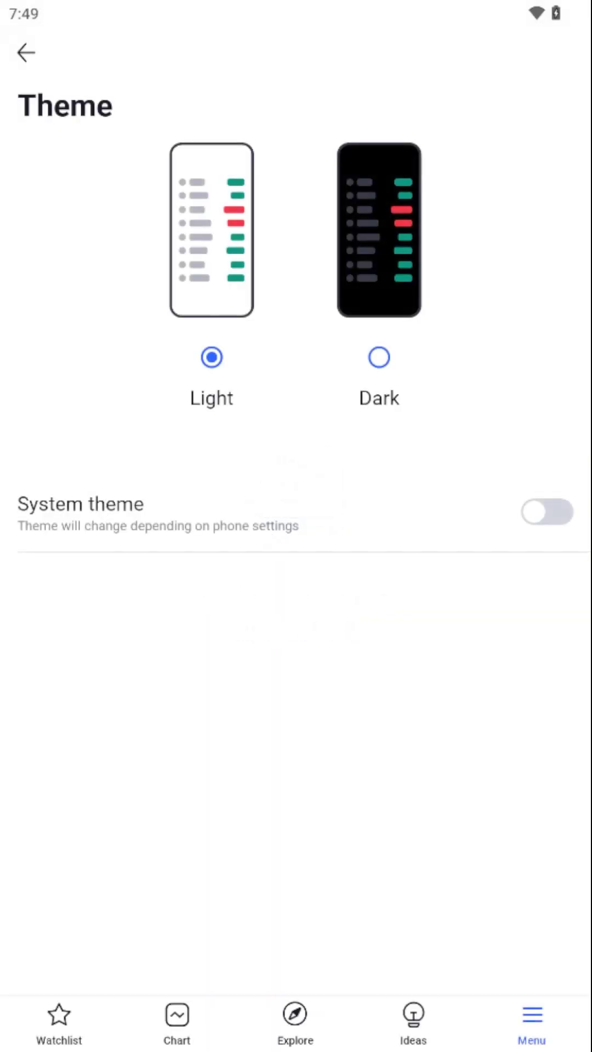
Switch the theme back to Dark so the Menu lists Theme as Dark
left_click(27, 53)
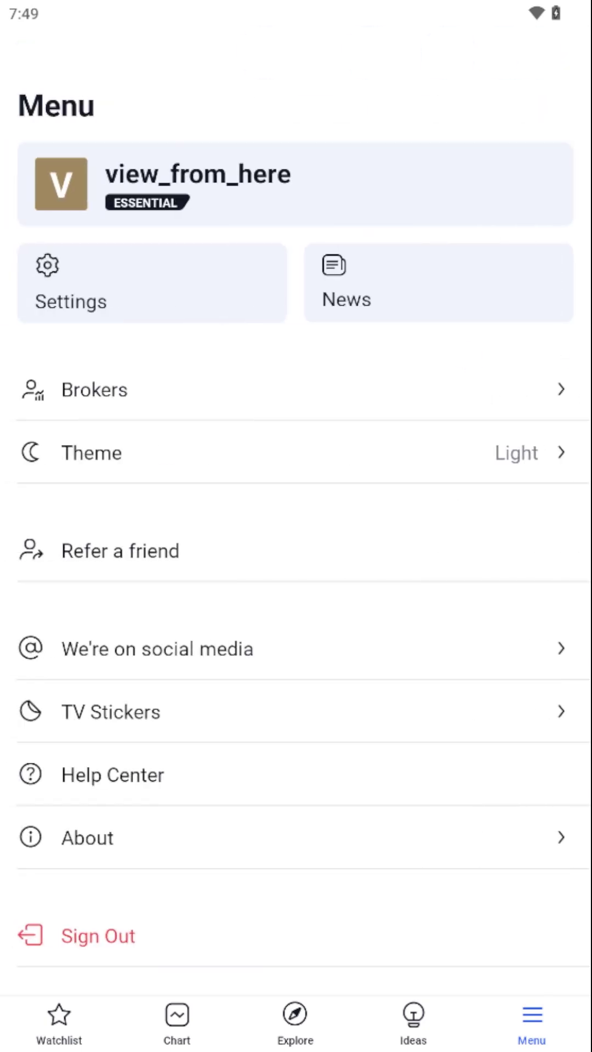
left_click(295, 1017)
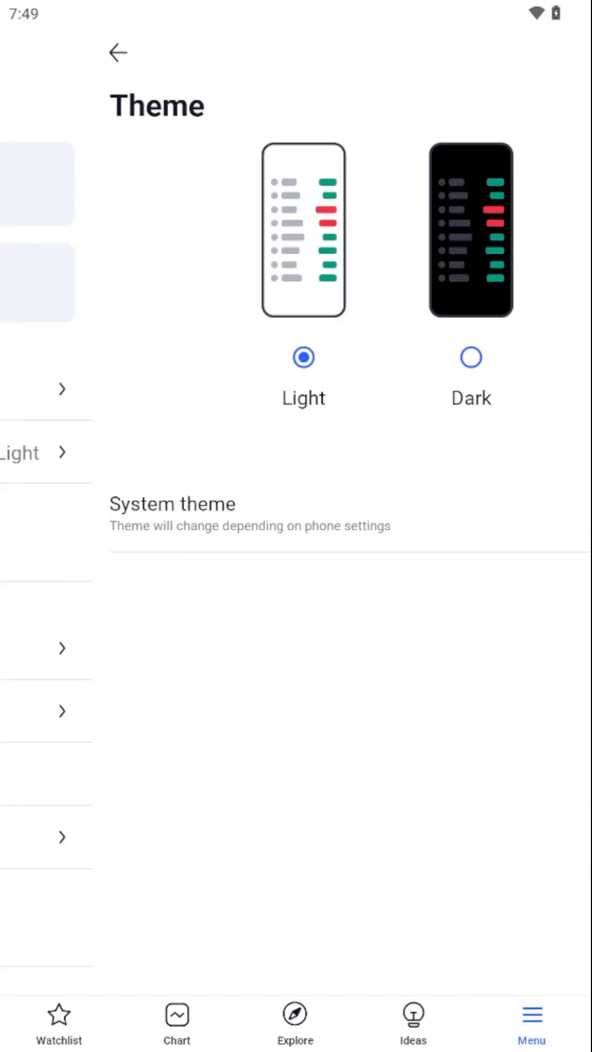
left_click(471, 357)
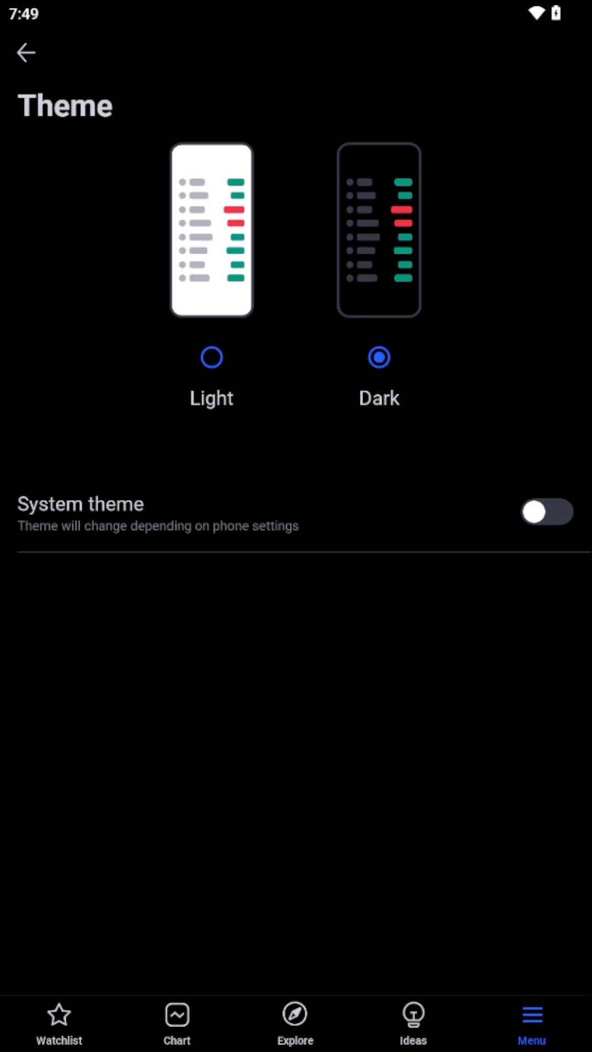
left_click(26, 53)
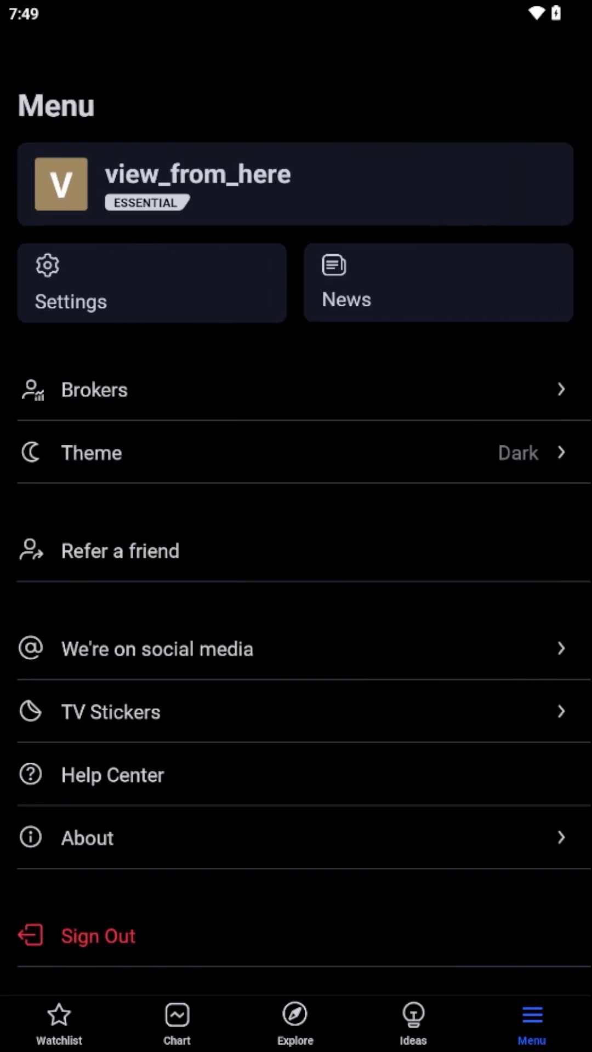
Go to Explore Markets and view the Crypto tab with Bitcoin, Ethereum and Tether prices
left_click(294, 1022)
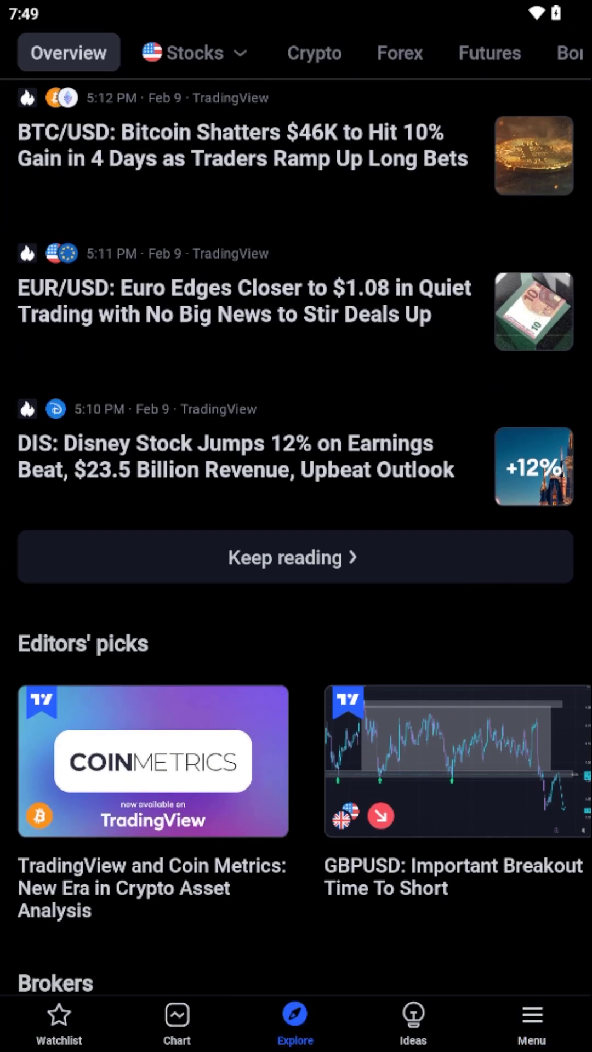
left_click(314, 53)
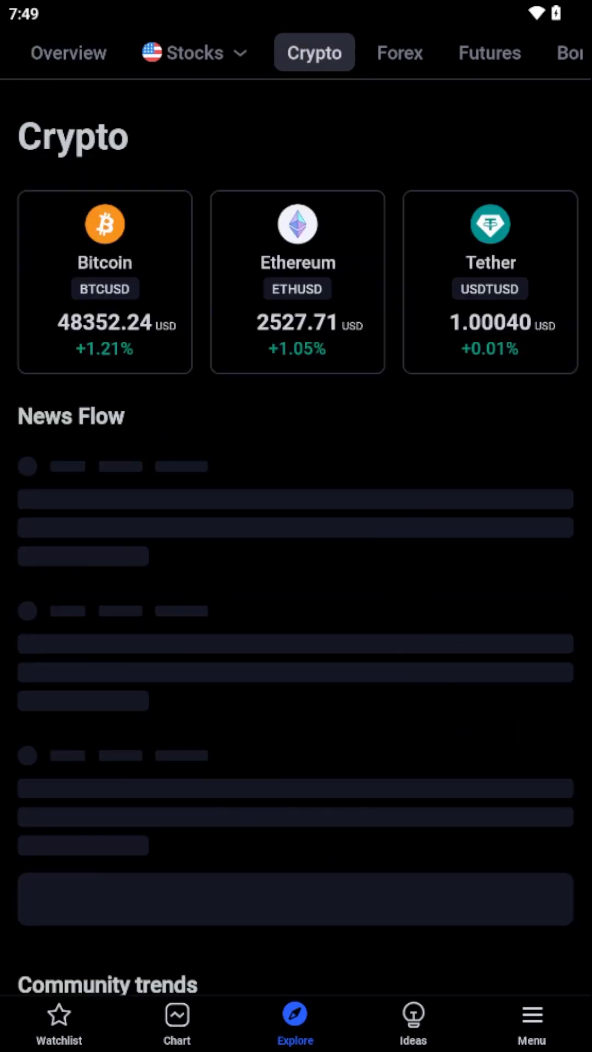